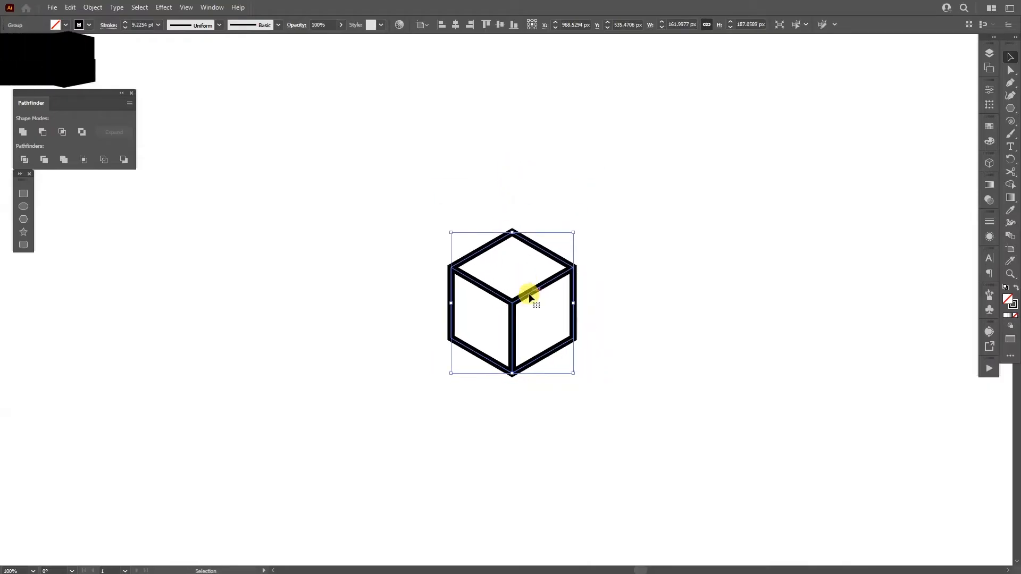
# Reveal the Repeat options under the Object menu for the selected cube.
pyautogui.click(92, 7)
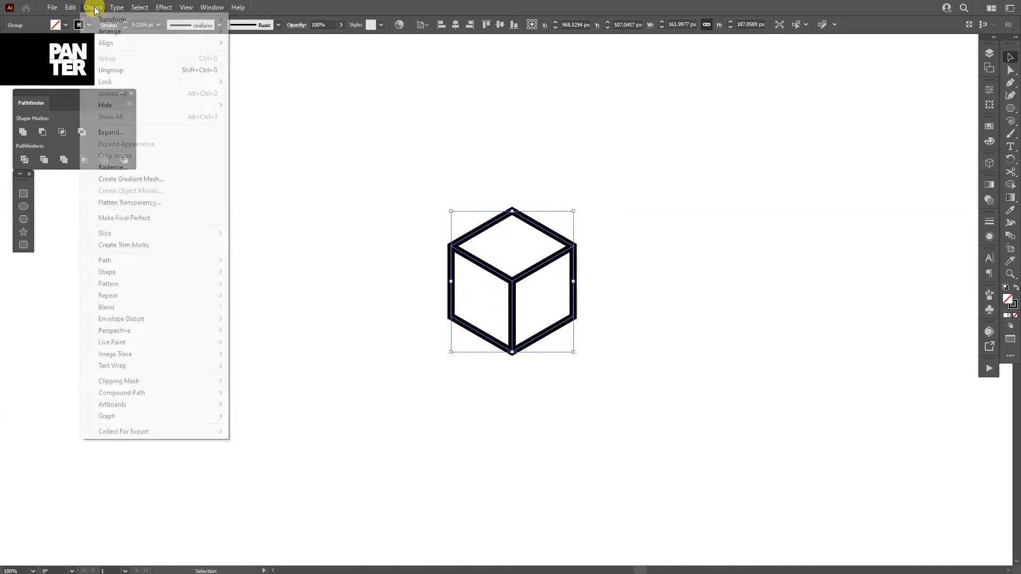
pyautogui.moveTo(135, 295)
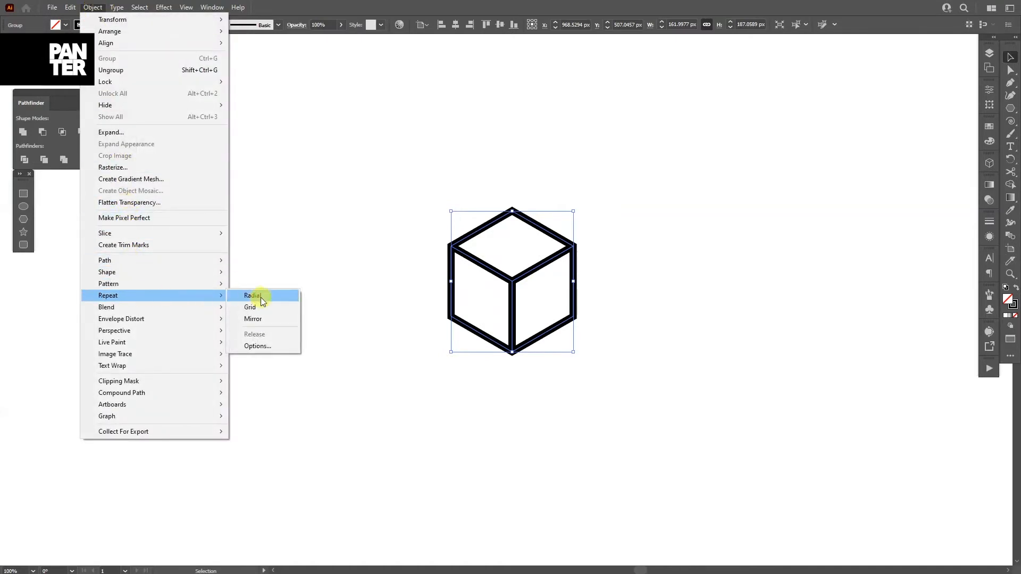
# Apply a Radial repeat with 6 instances and a radius that makes the cubes touch.
pyautogui.click(253, 295)
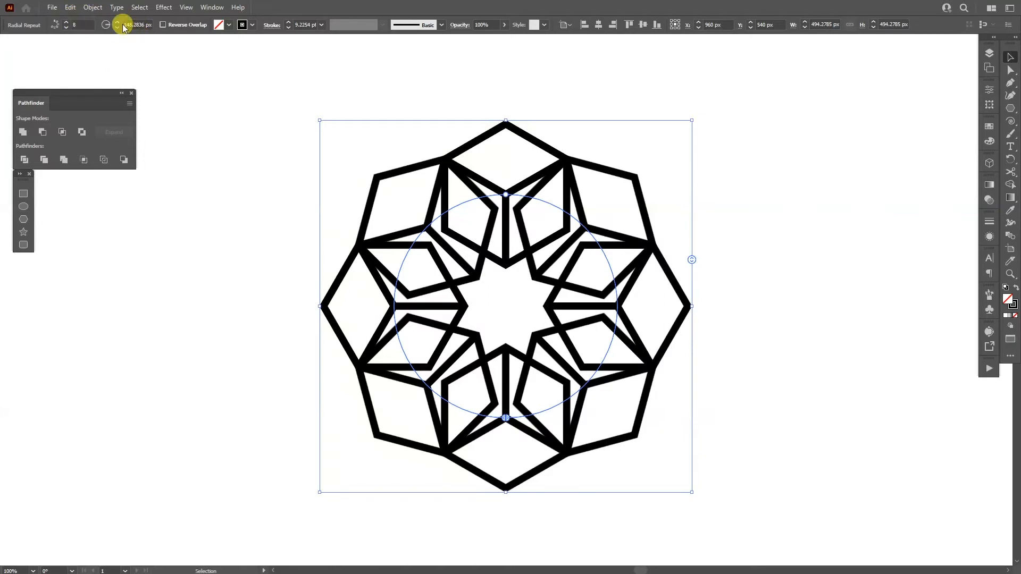
pyautogui.click(66, 27)
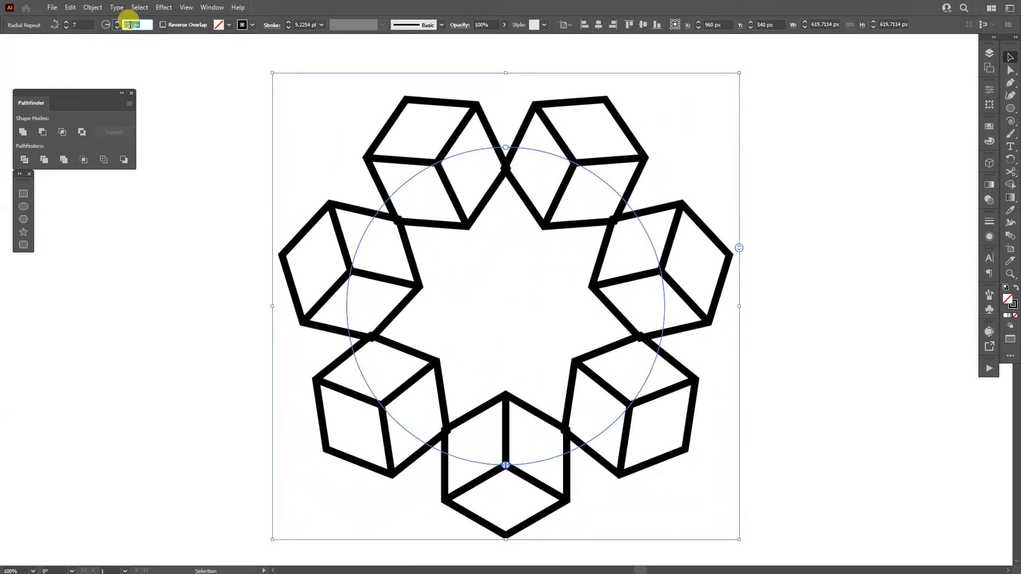
pyautogui.click(106, 25)
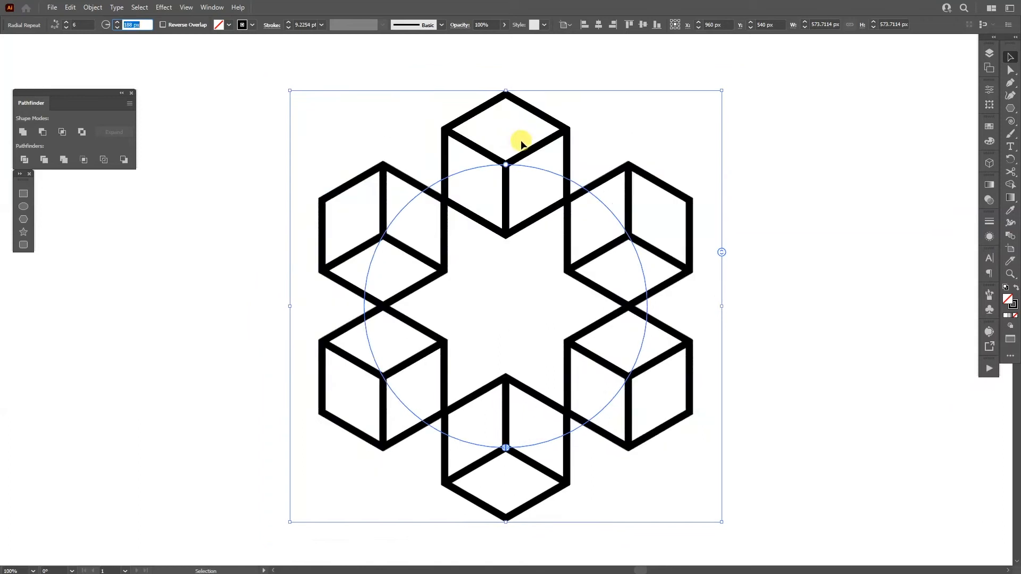
pyautogui.moveTo(573, 159)
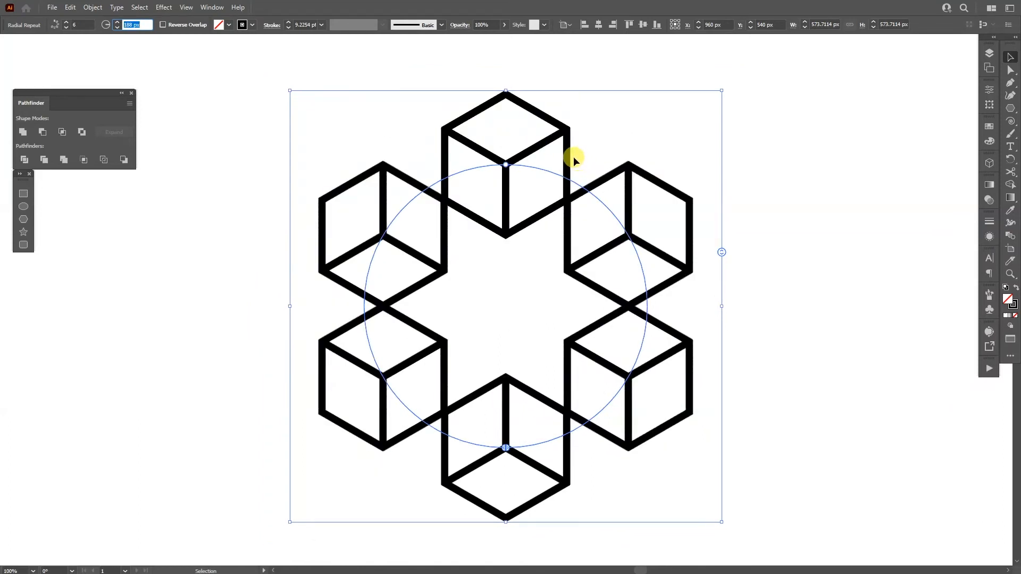
pyautogui.moveTo(493, 122)
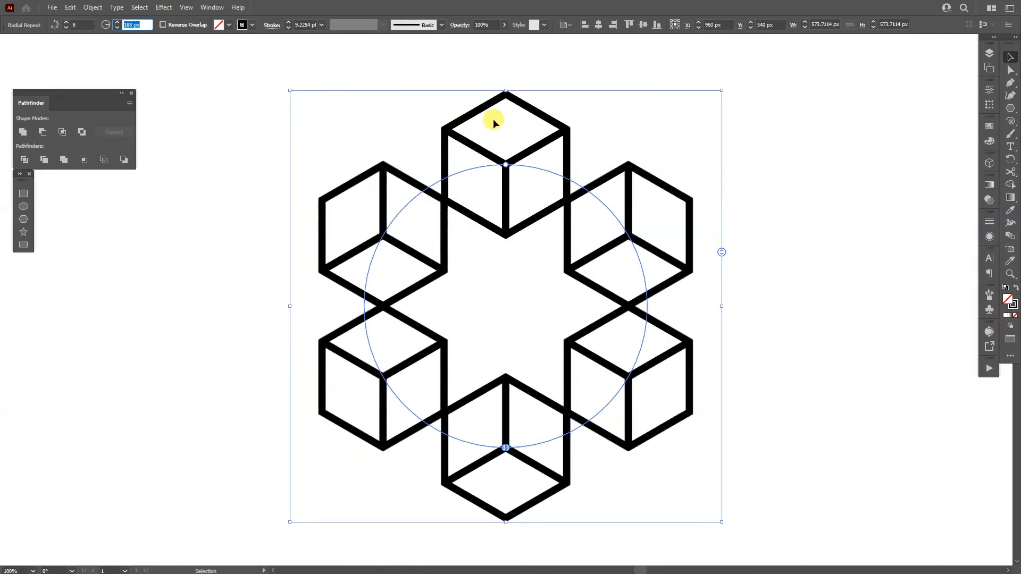
pyautogui.moveTo(528, 150)
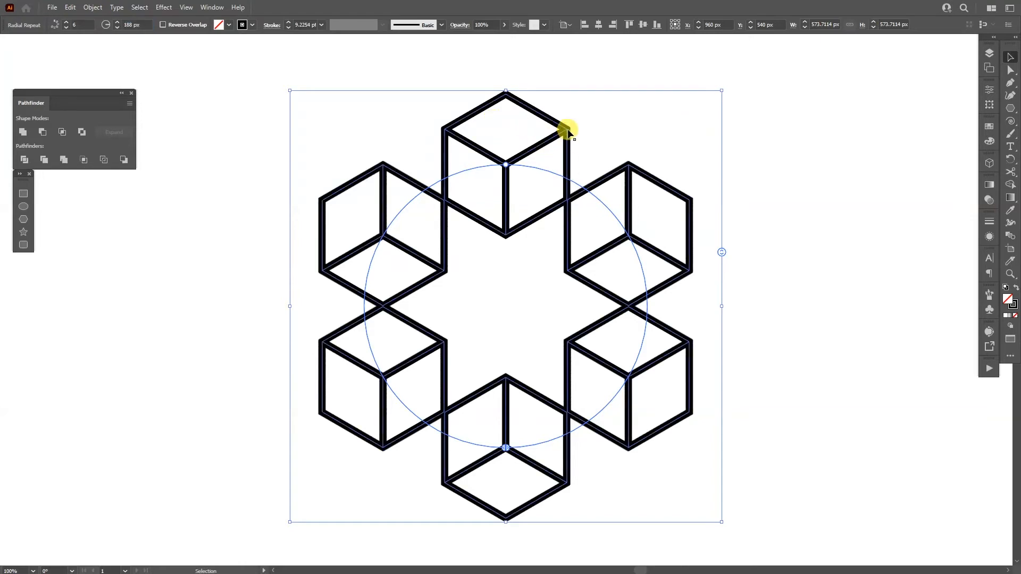
pyautogui.click(619, 173)
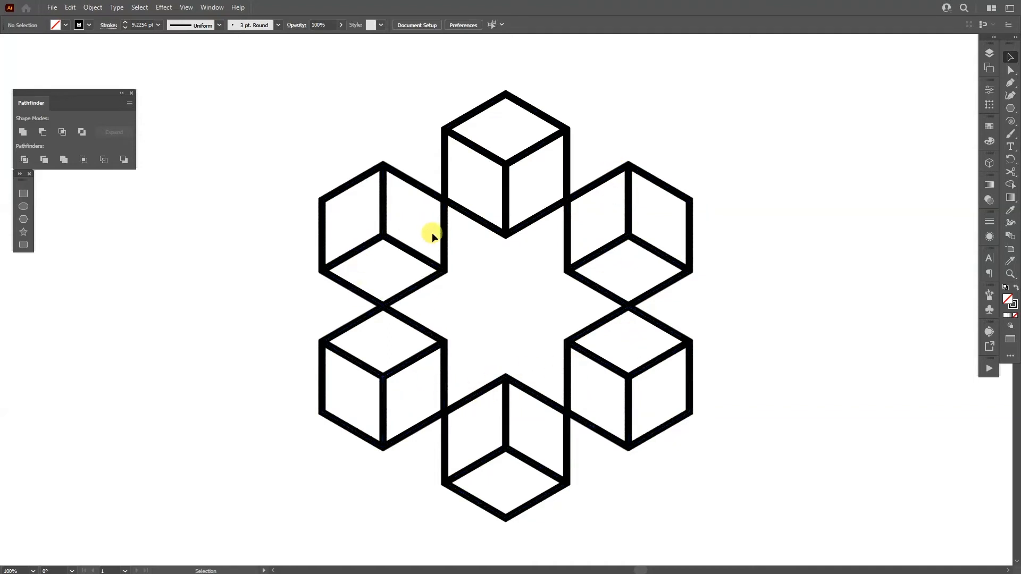
pyautogui.moveTo(580, 234)
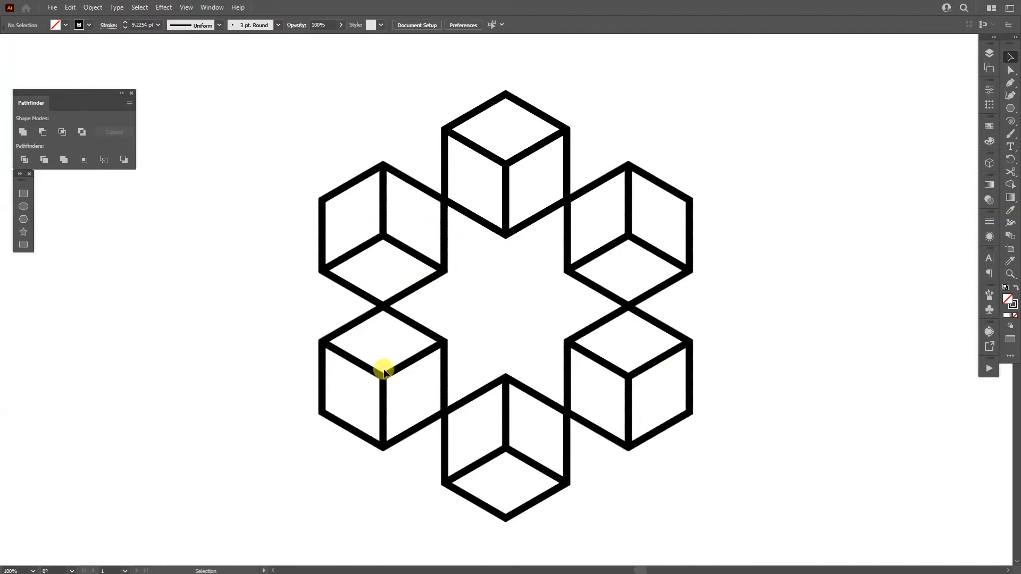
pyautogui.moveTo(616, 371)
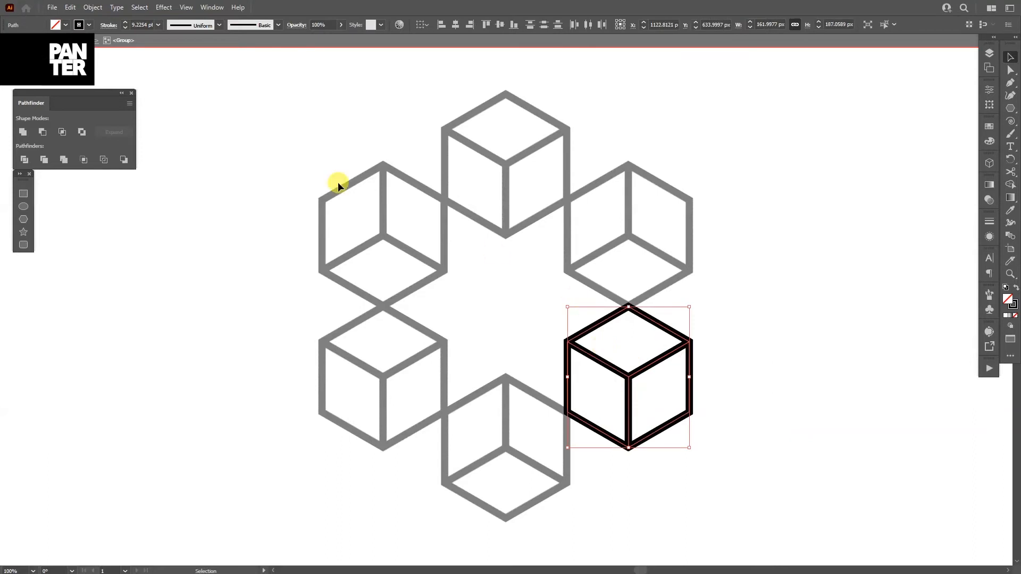
# Expand the isolated cube with Fill and Stroke so its outlines become filled shapes.
pyautogui.click(113, 131)
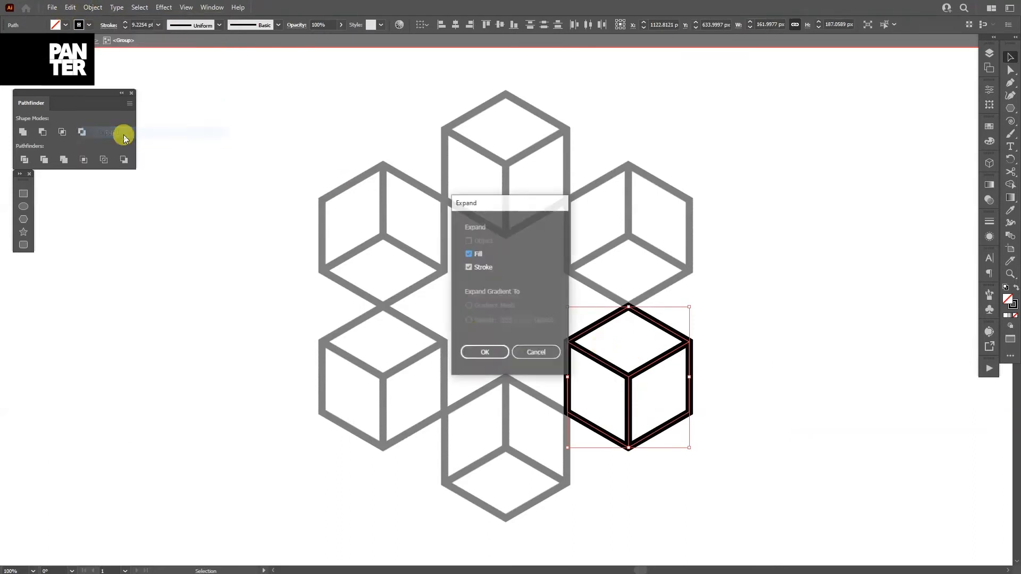
pyautogui.click(485, 352)
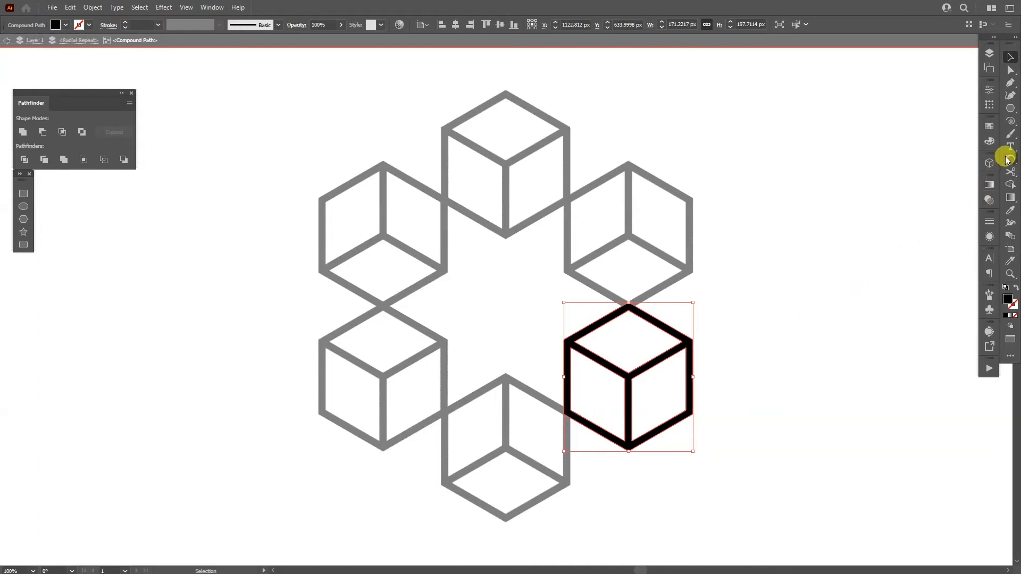
# Rotate the source cube by -30° with Preview on so all six copies turn.
pyautogui.click(988, 162)
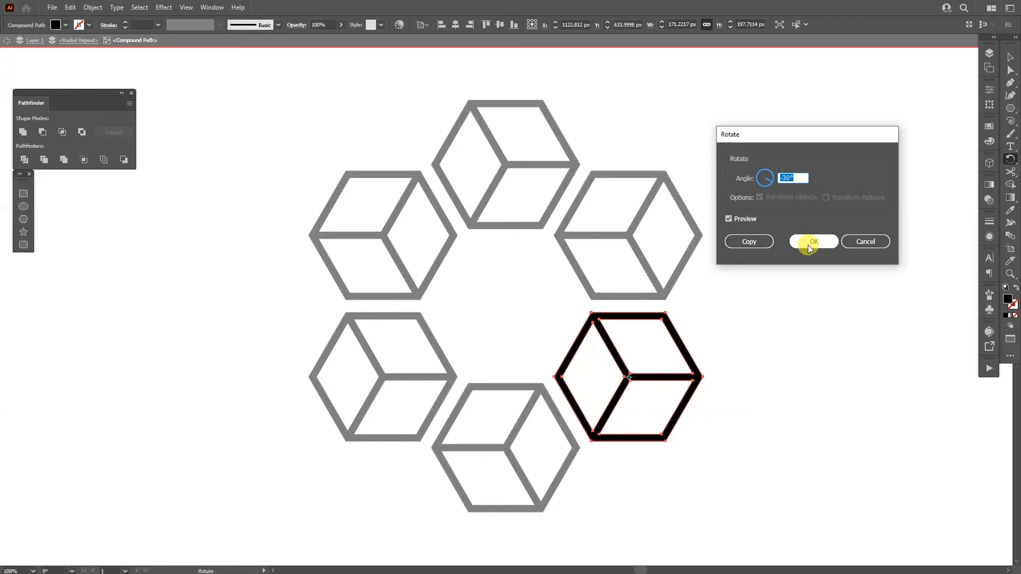
pyautogui.click(812, 241)
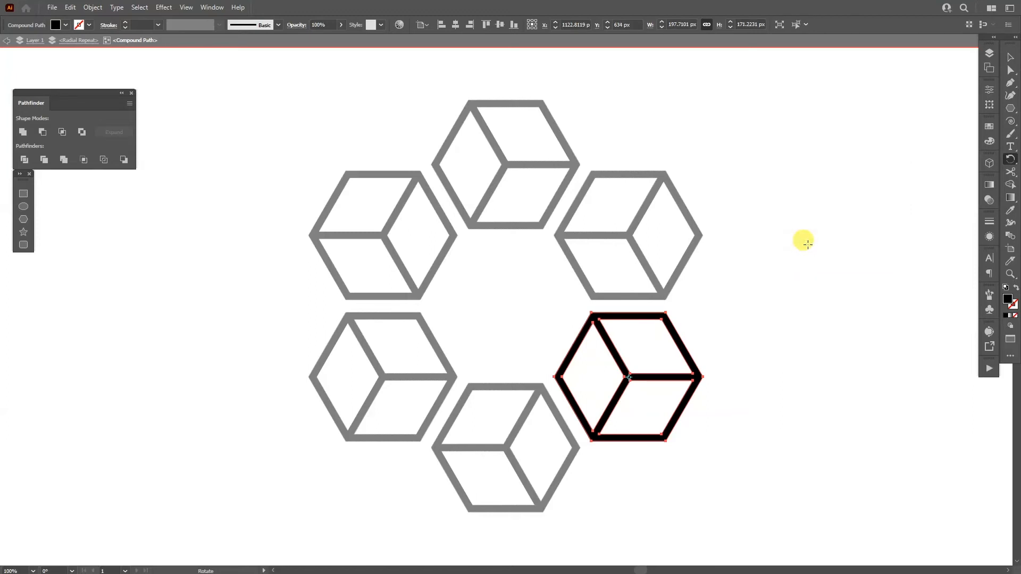
pyautogui.moveTo(202, 33)
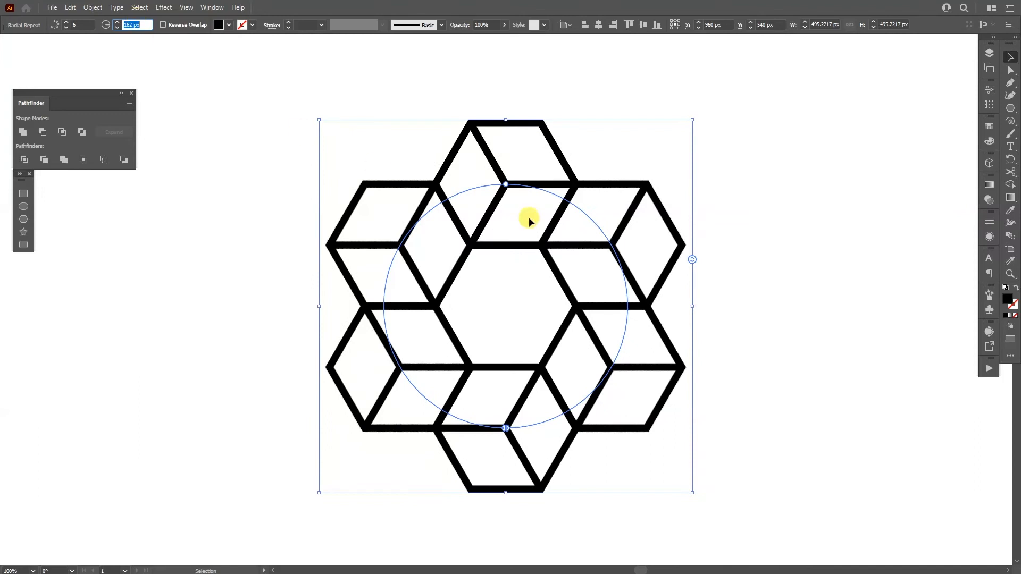
# Deselect on the artboard to view the finished interlocking hexagonal star.
pyautogui.click(802, 256)
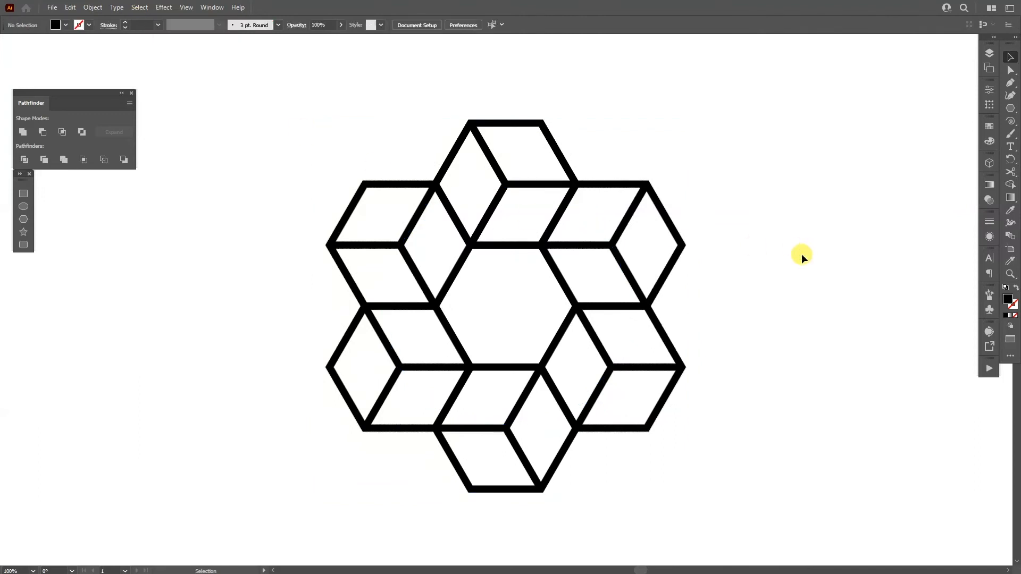
pyautogui.moveTo(533, 160)
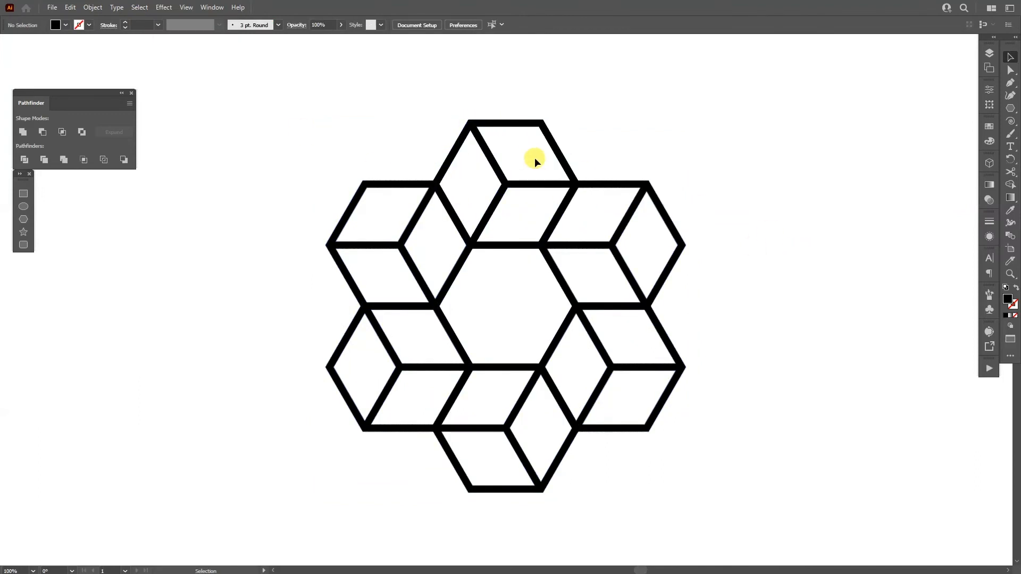
pyautogui.moveTo(702, 152)
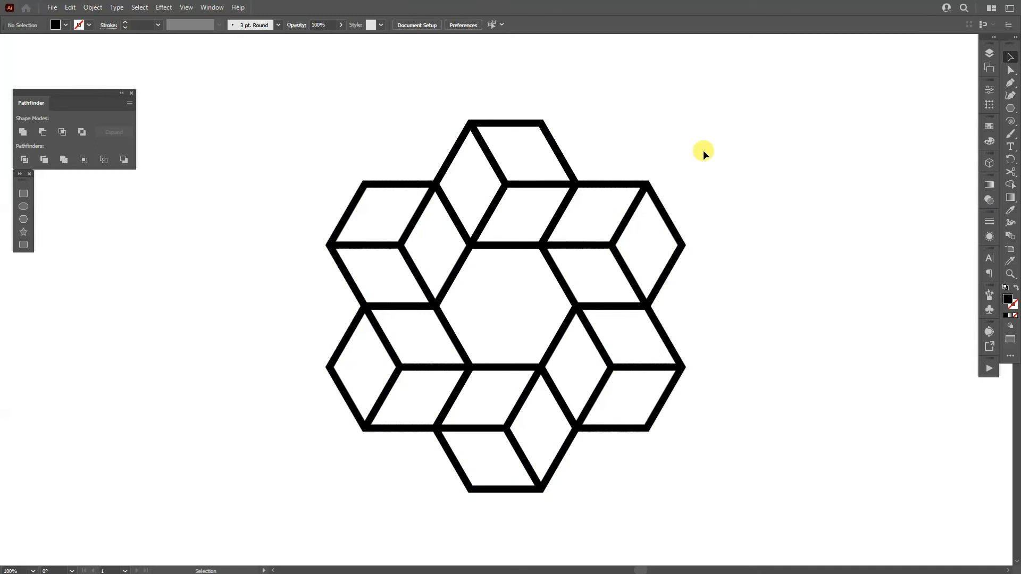